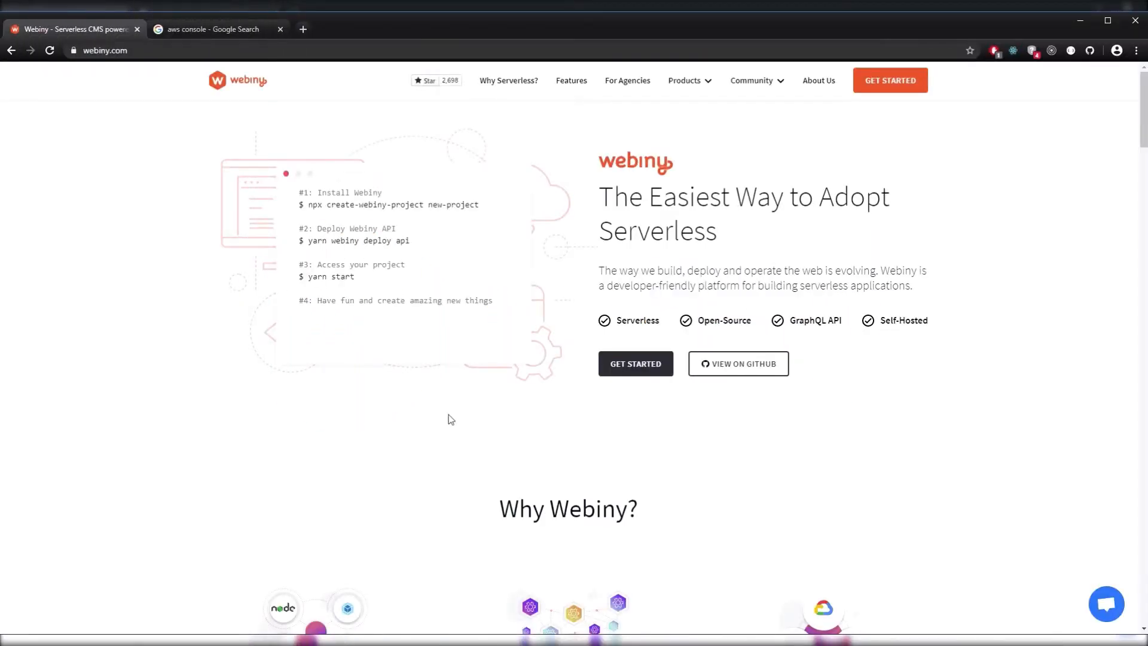
mouse_move(461, 417)
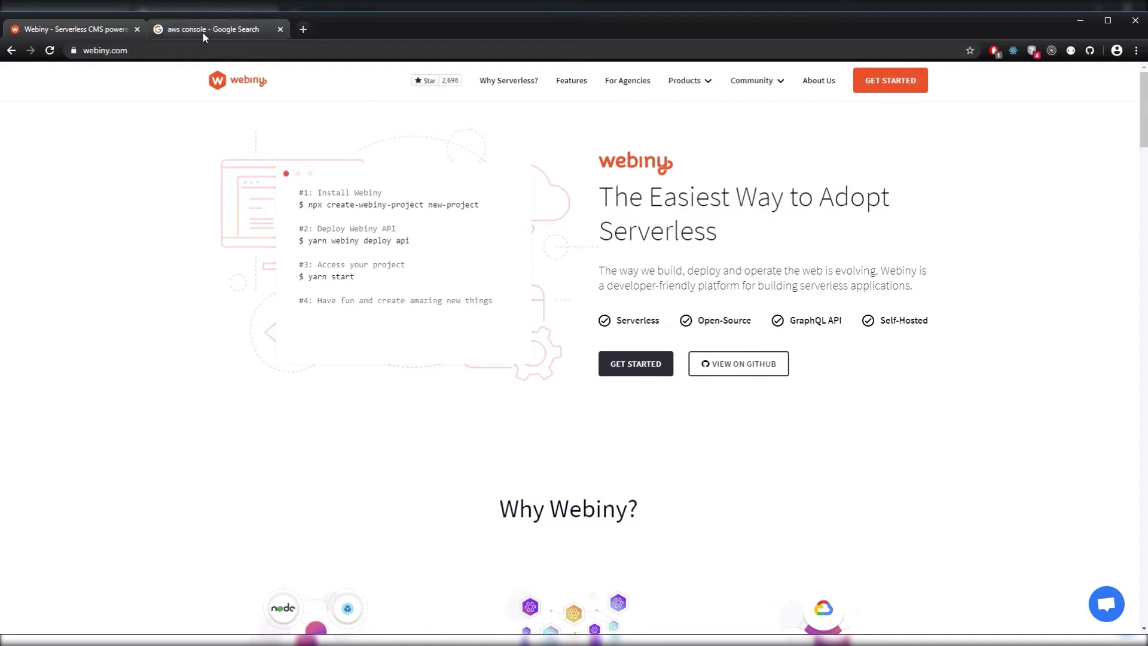
Open AWS Management Console from the search results and sign in with the root password
left_click(212, 29)
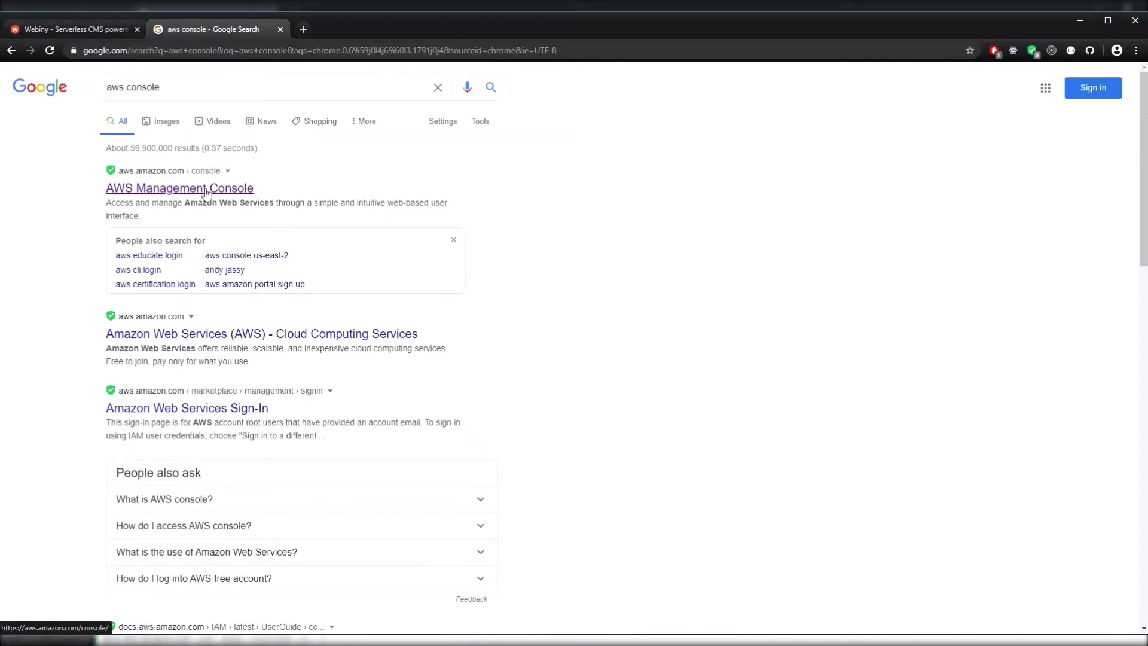
left_click(179, 188)
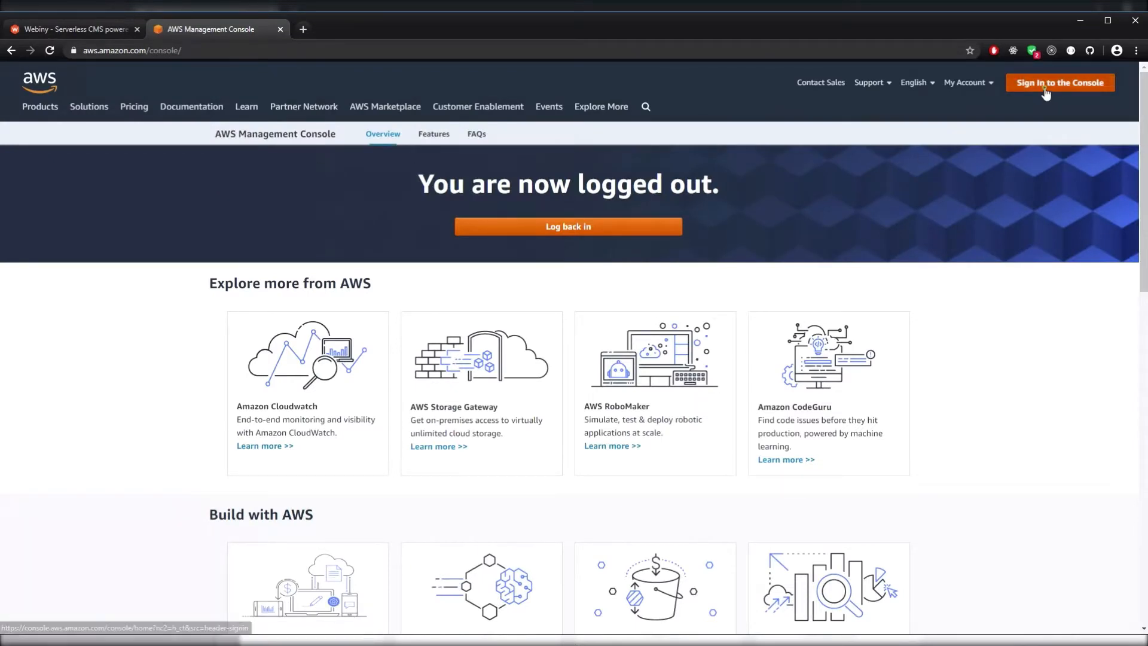
left_click(1059, 82)
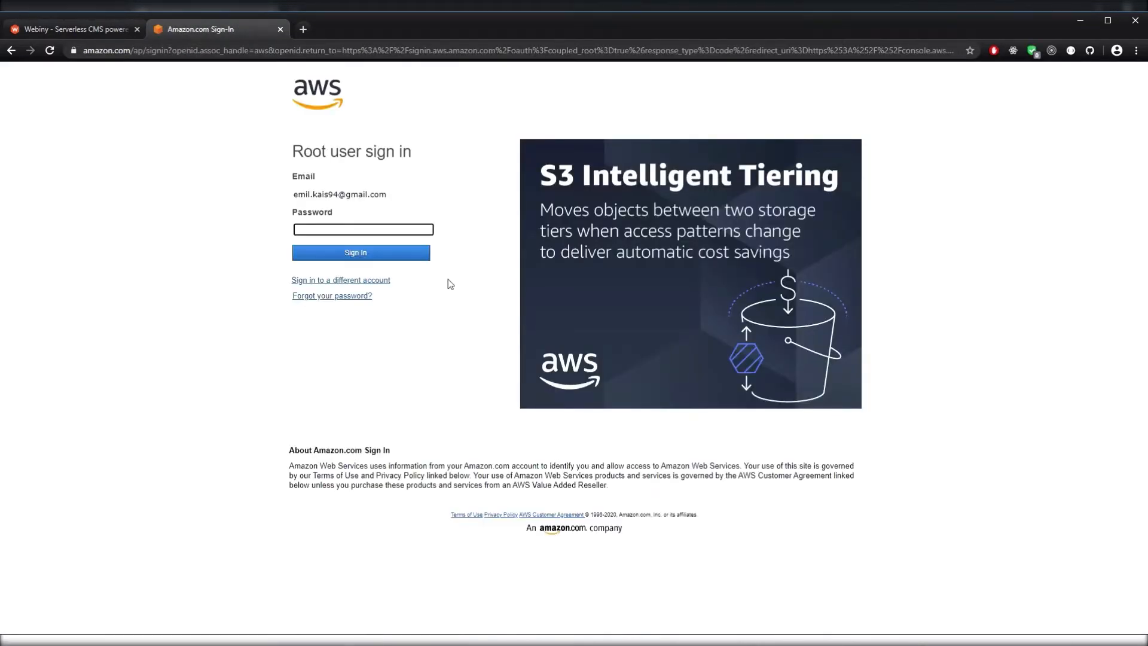
type("••••")
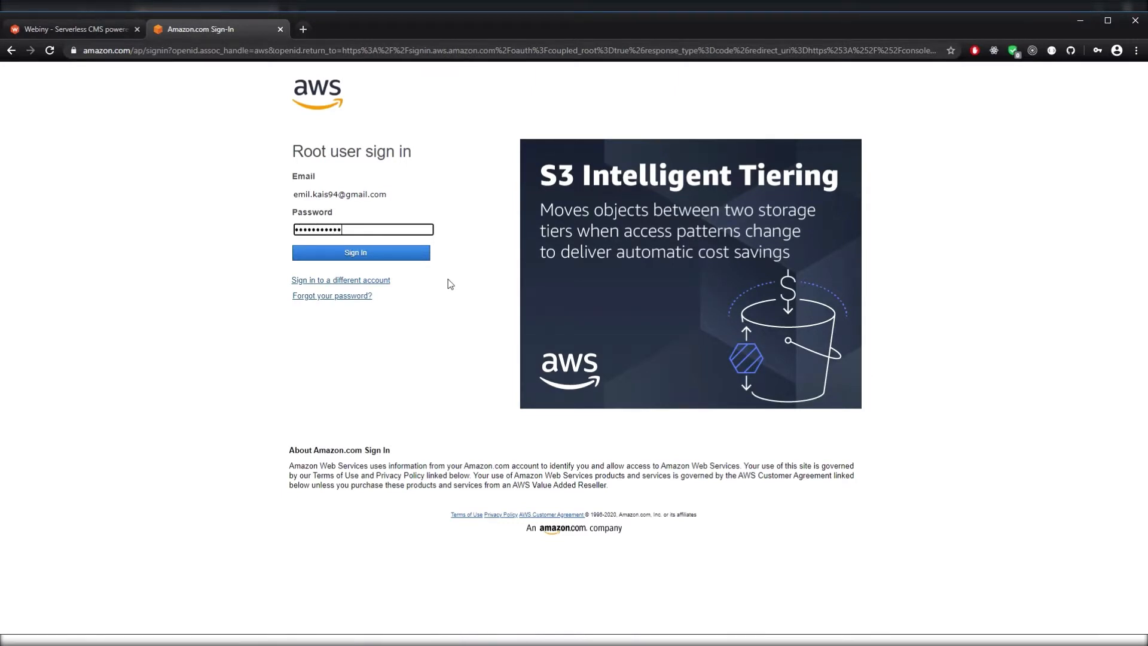
left_click(360, 252)
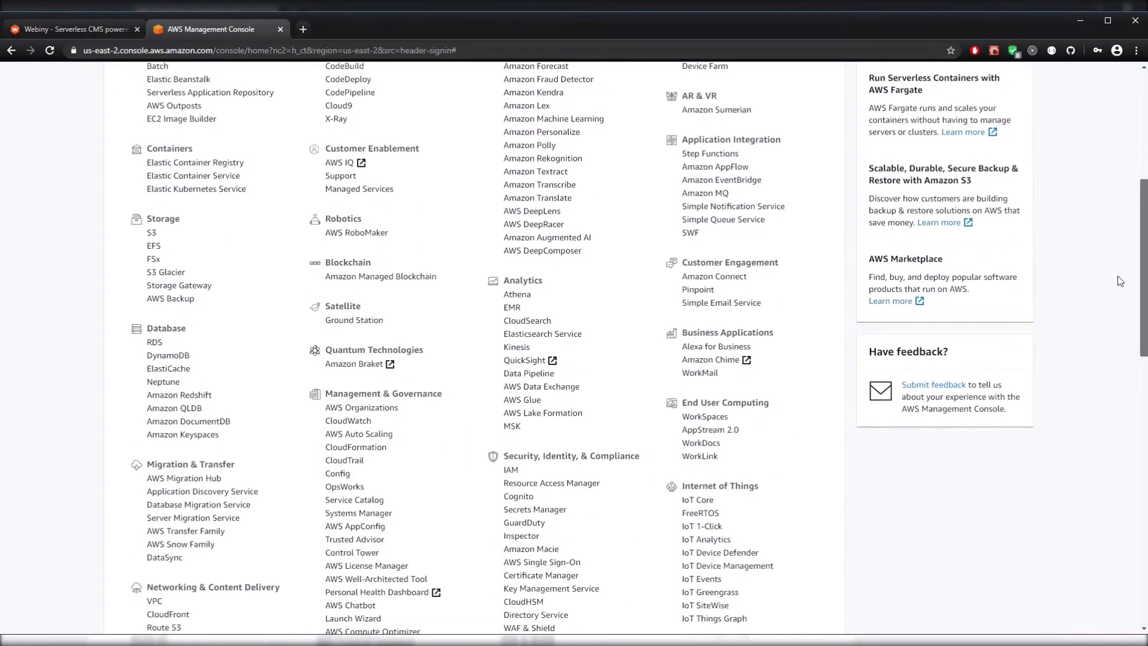
Open IAM from Security, Identity, & Compliance in the services list
scroll("down", 3)
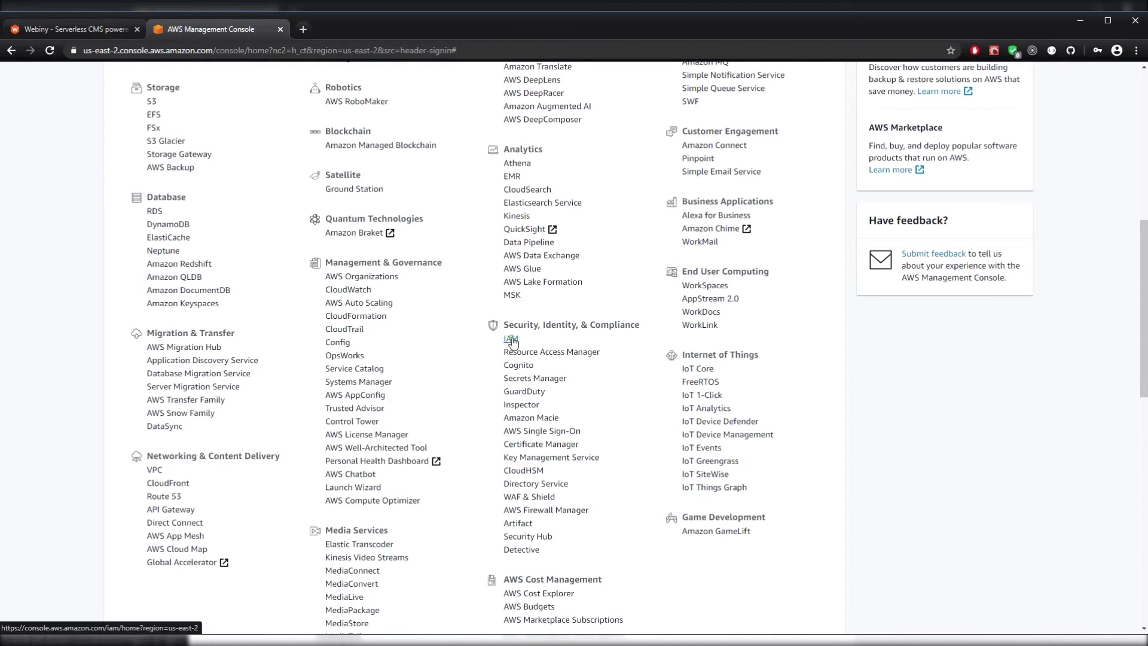
left_click(510, 339)
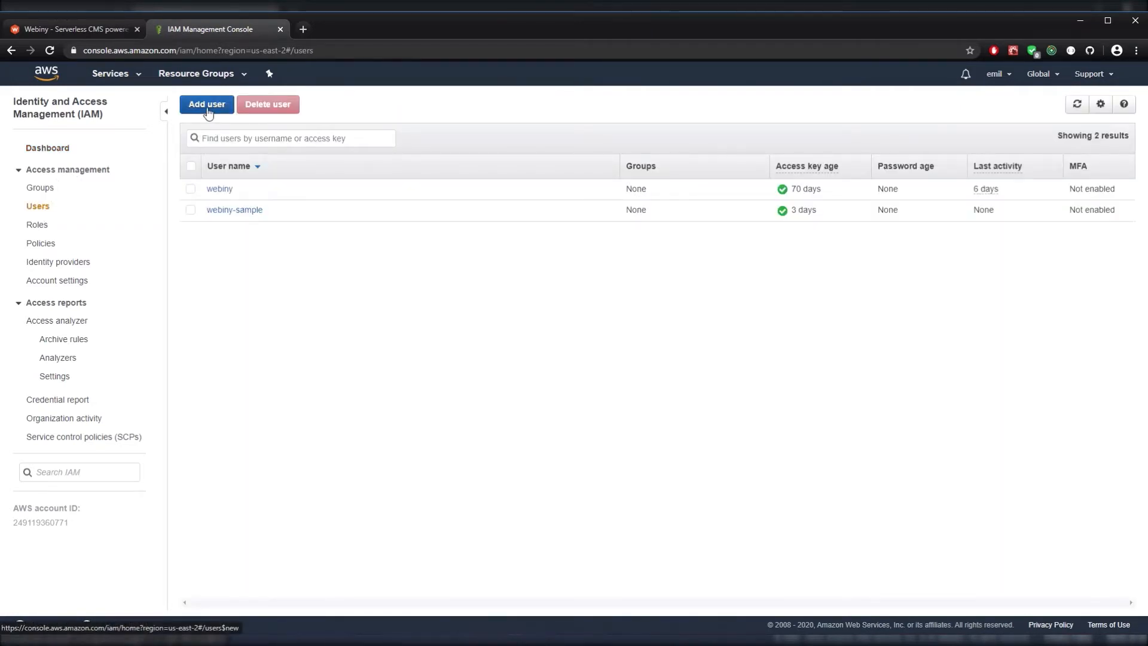
Add user 'webiny-Test' with Programmatic access and advance to Permissions
left_click(206, 104)
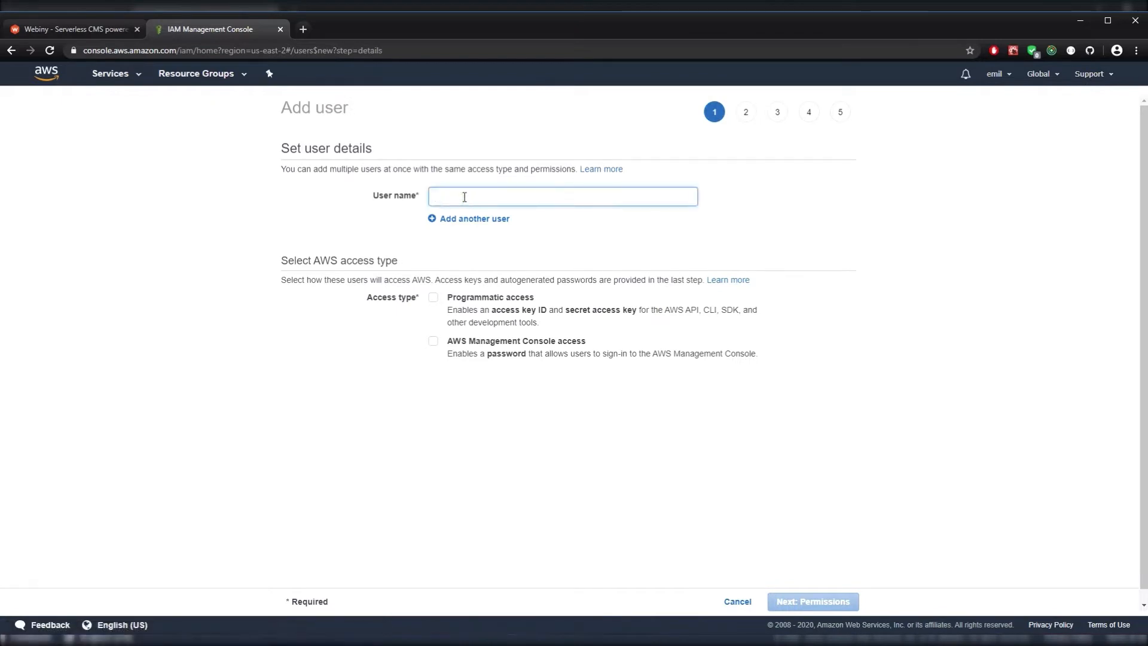
type("webiny-Test")
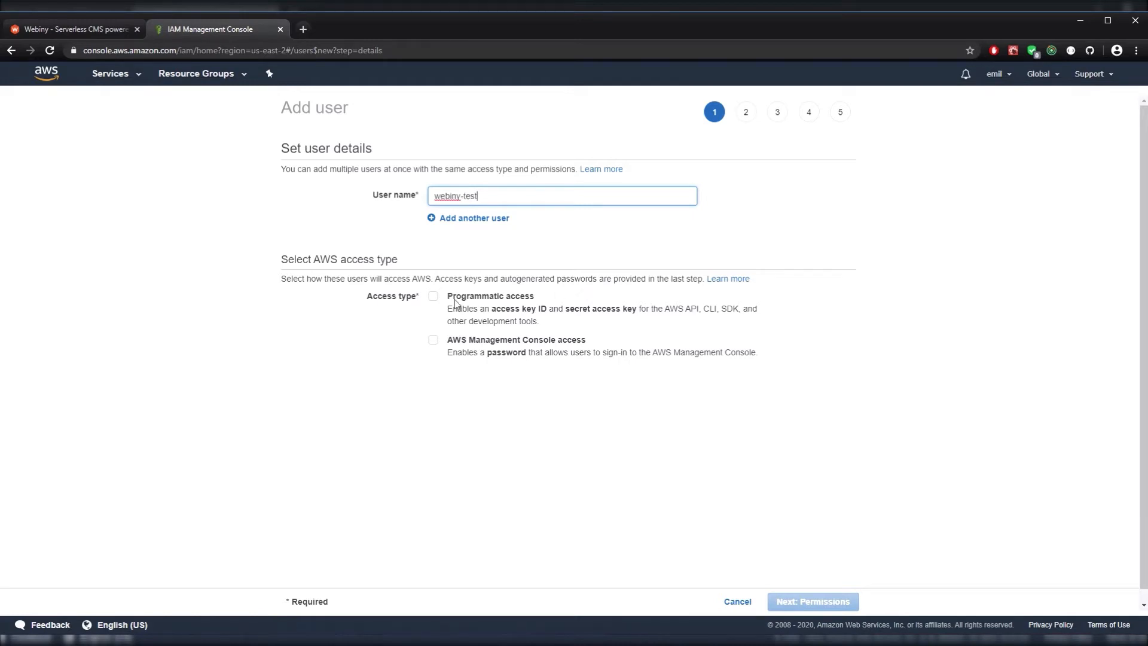
left_click(433, 296)
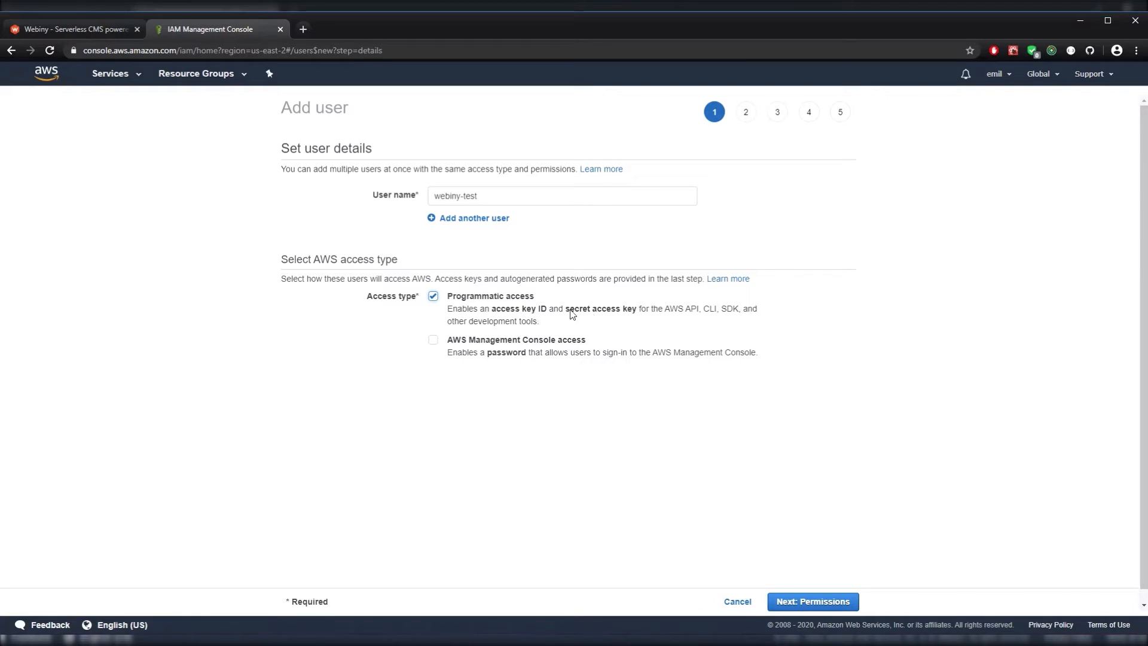
mouse_move(623, 315)
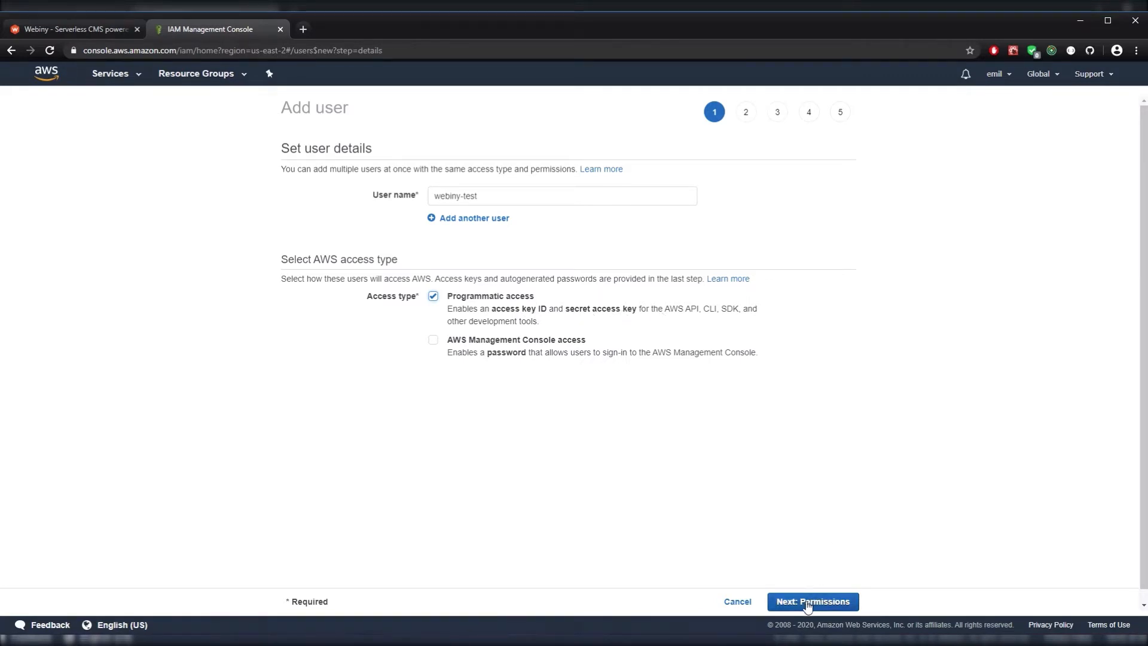
left_click(811, 601)
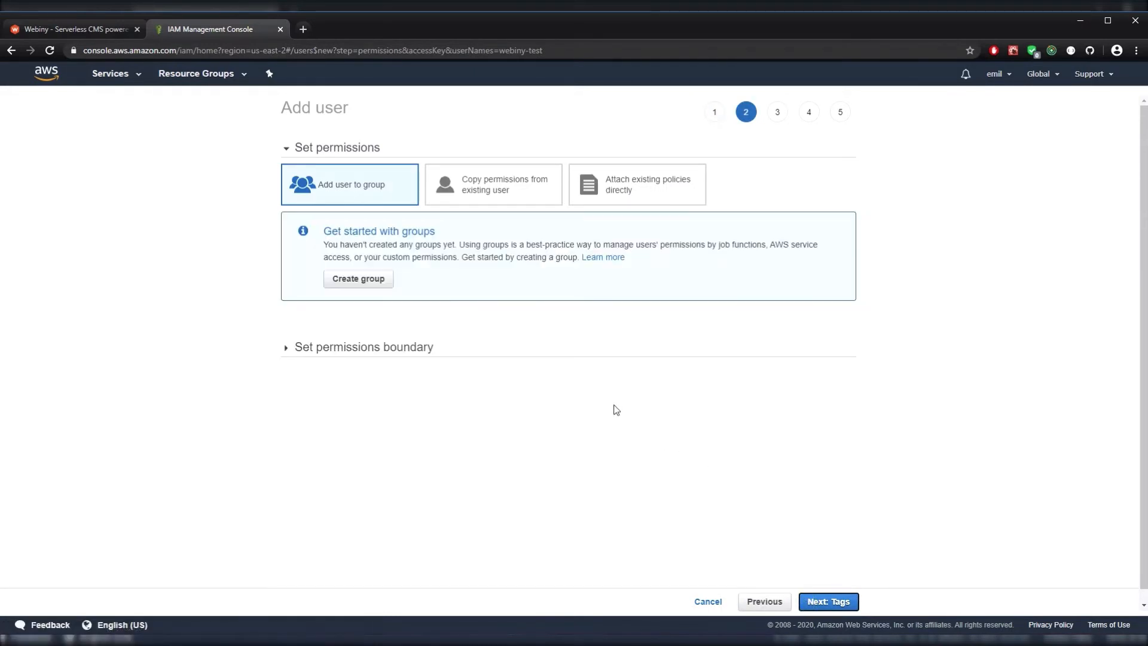
mouse_move(656, 185)
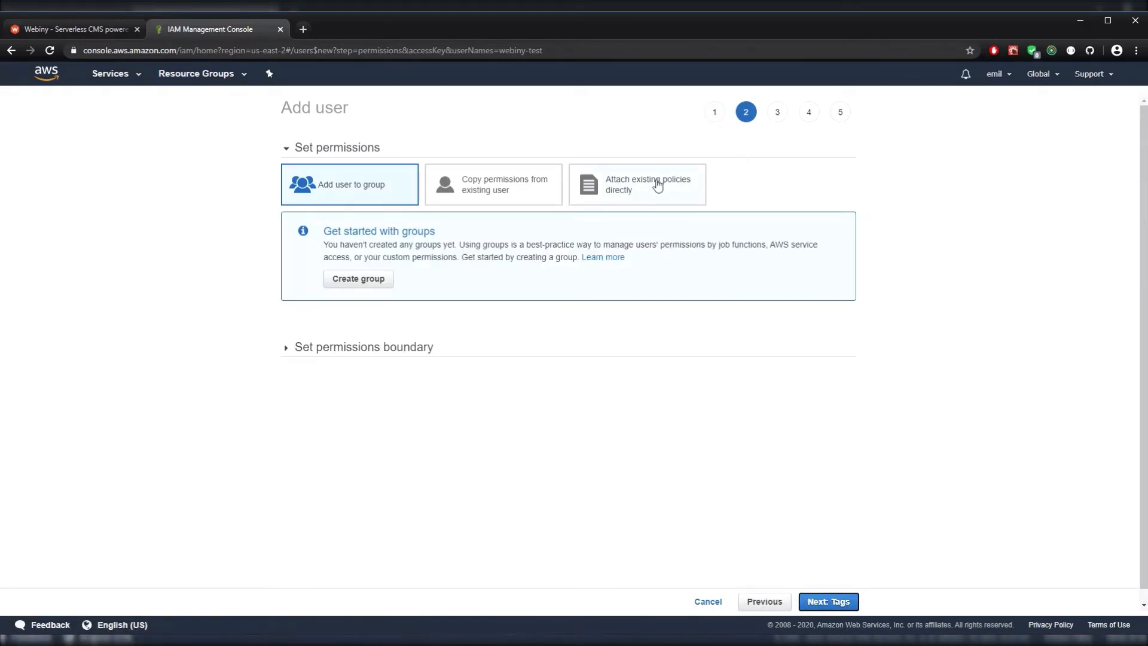
Attach the AdministratorAccess policy directly and advance to the Tags step
left_click(637, 184)
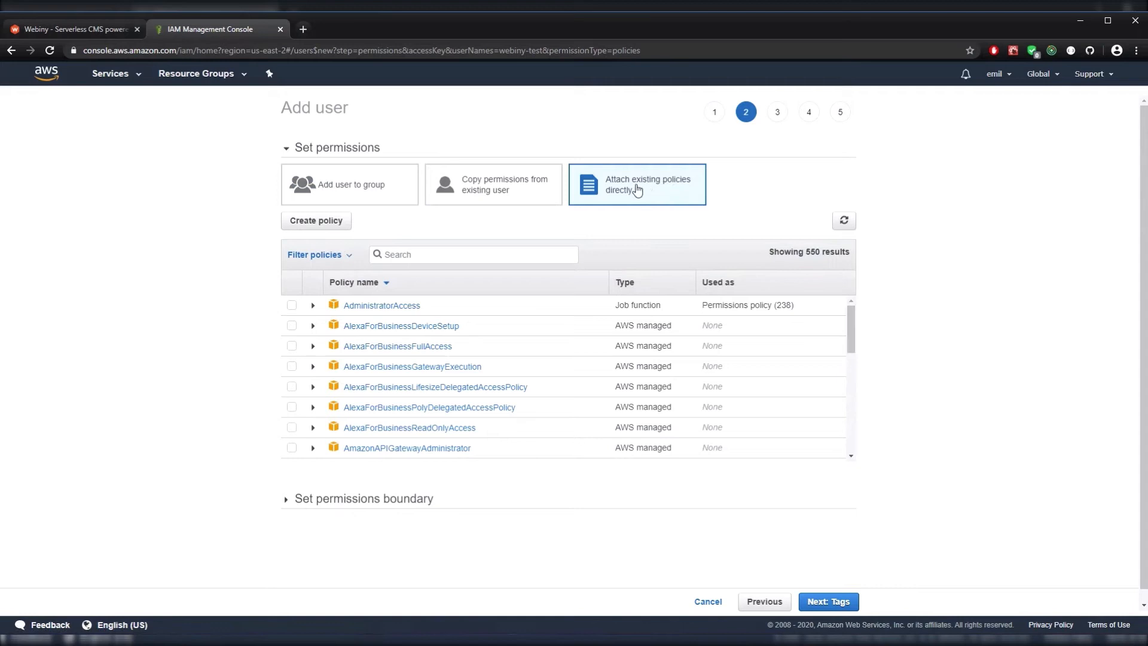
left_click(291, 305)
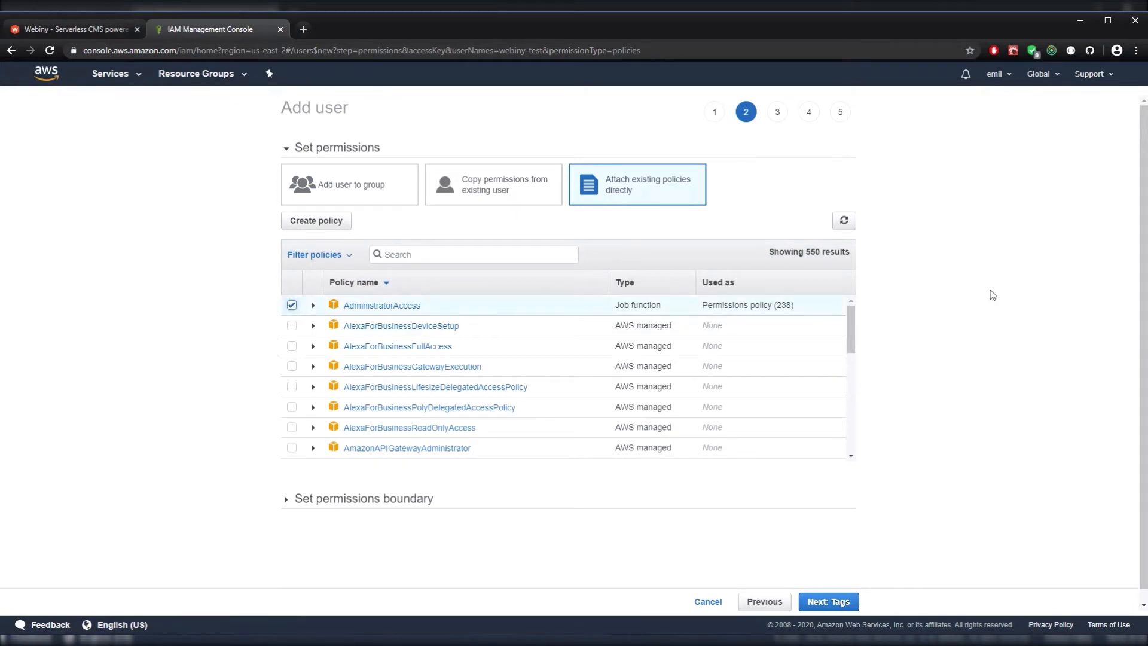
mouse_move(925, 510)
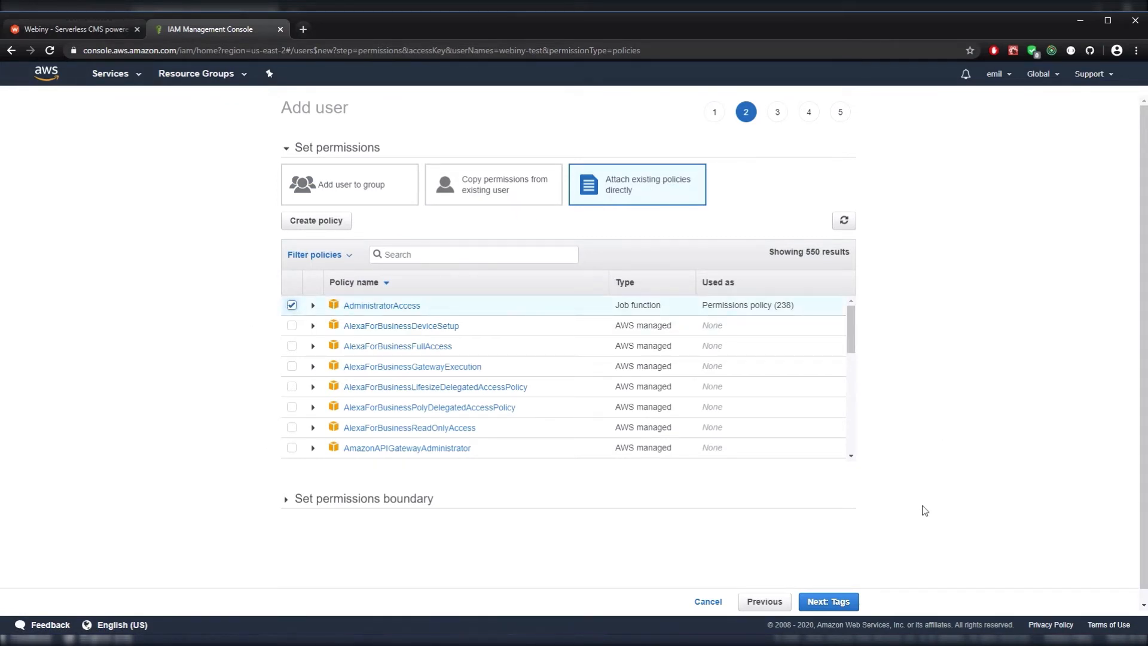
left_click(827, 601)
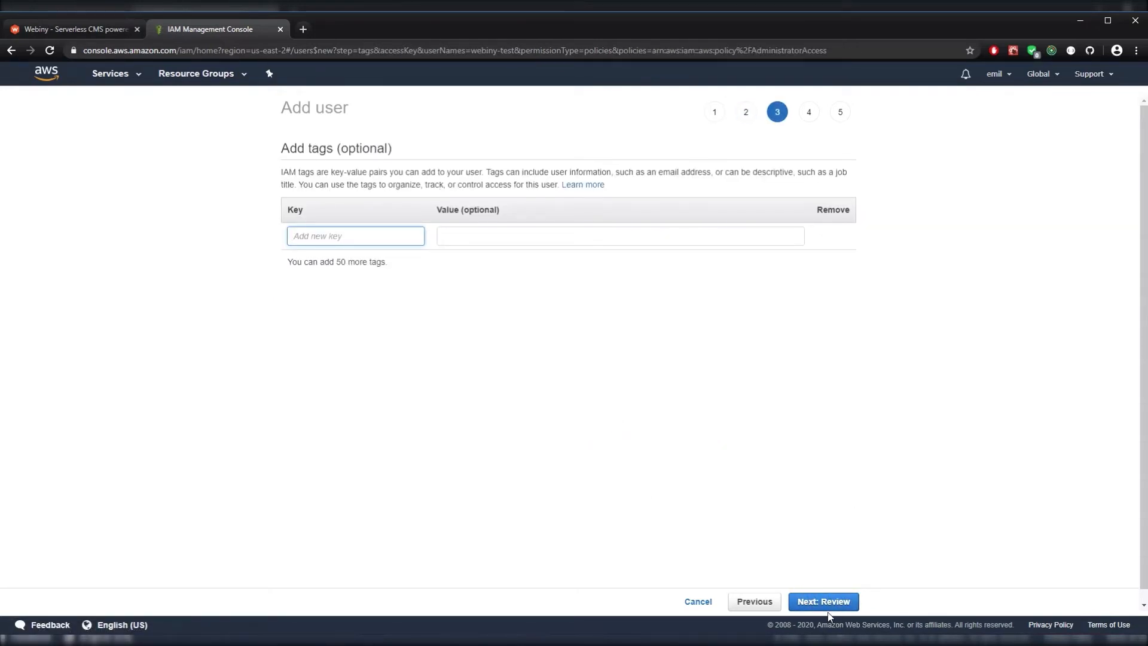
Skip tags, review the webiny-test summary, and create the user
left_click(823, 601)
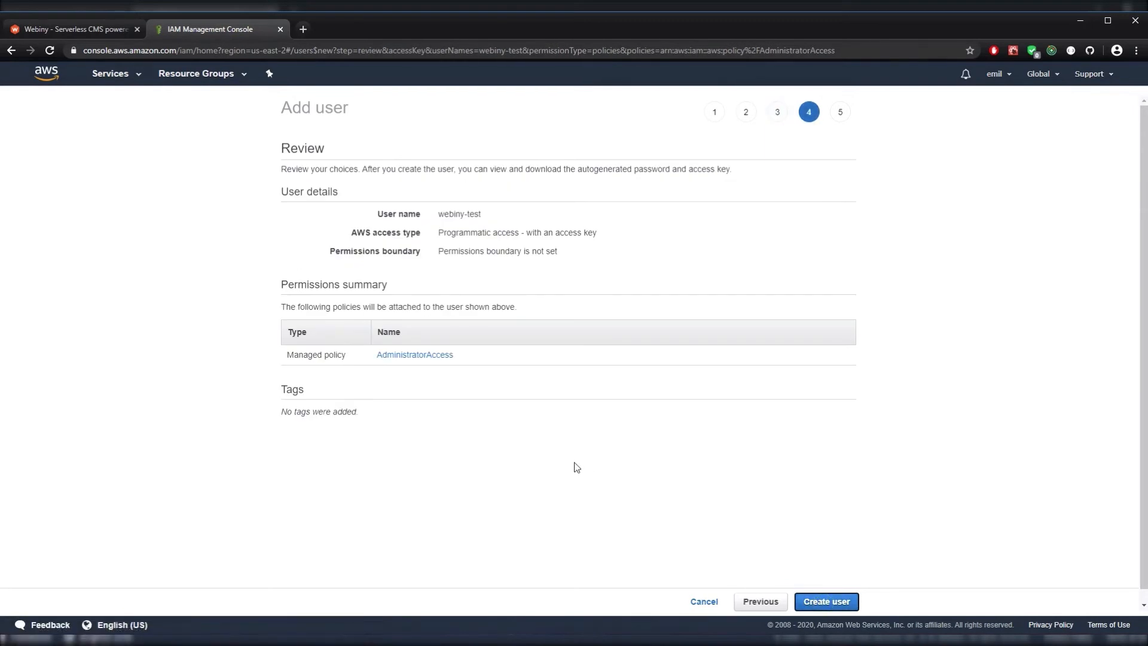
mouse_move(523, 450)
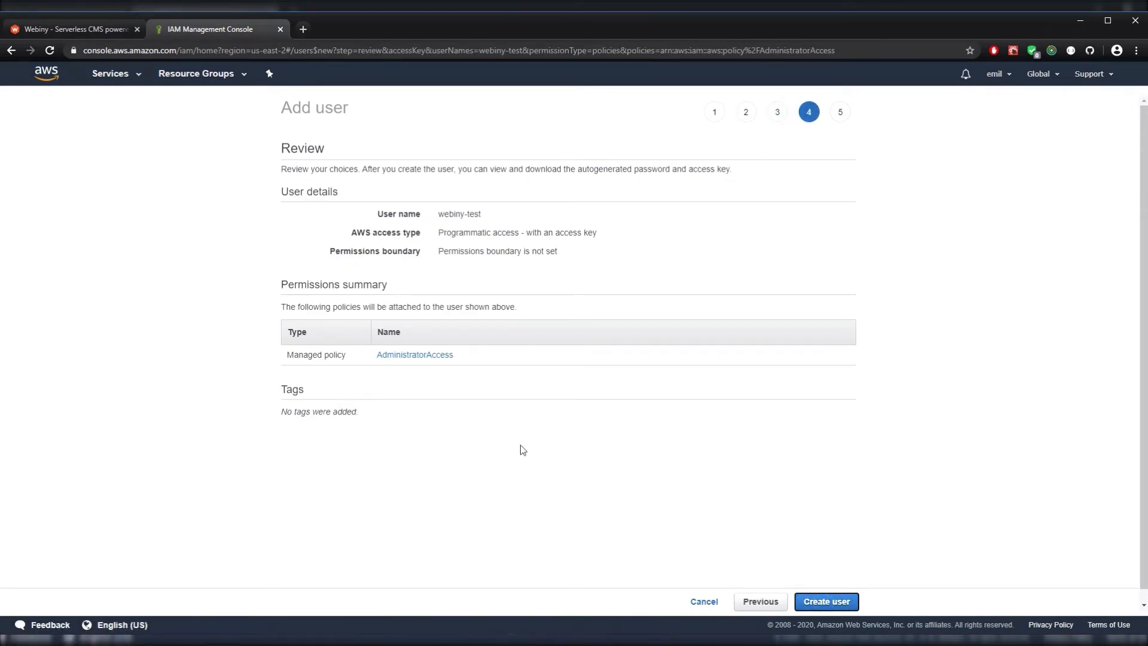
mouse_move(561, 253)
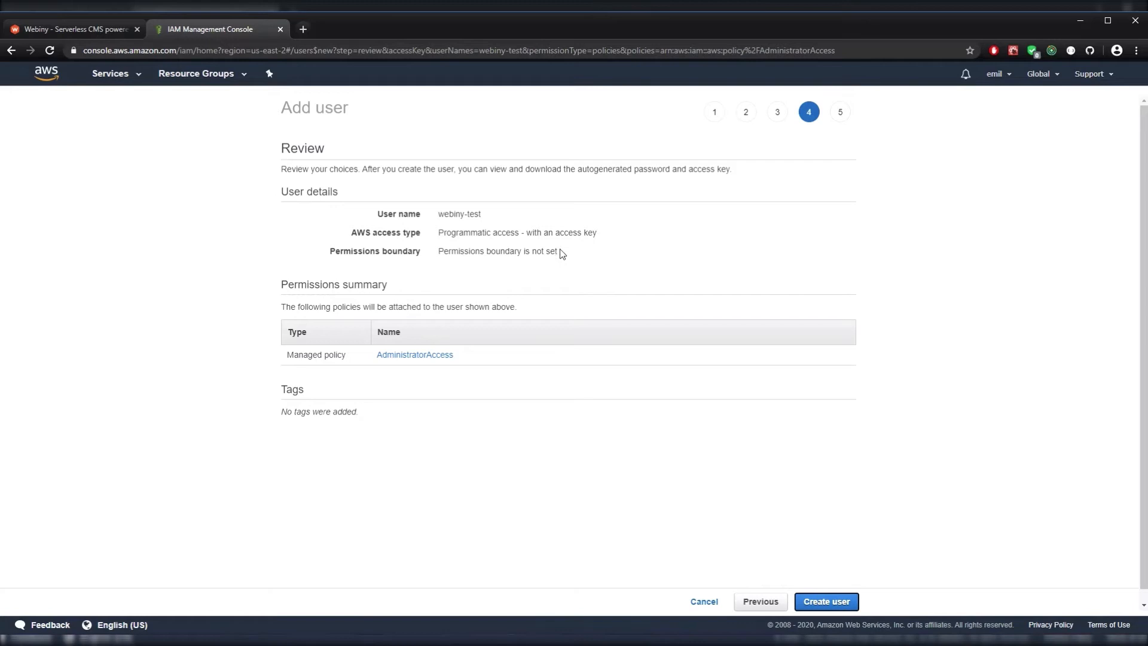
mouse_move(451, 363)
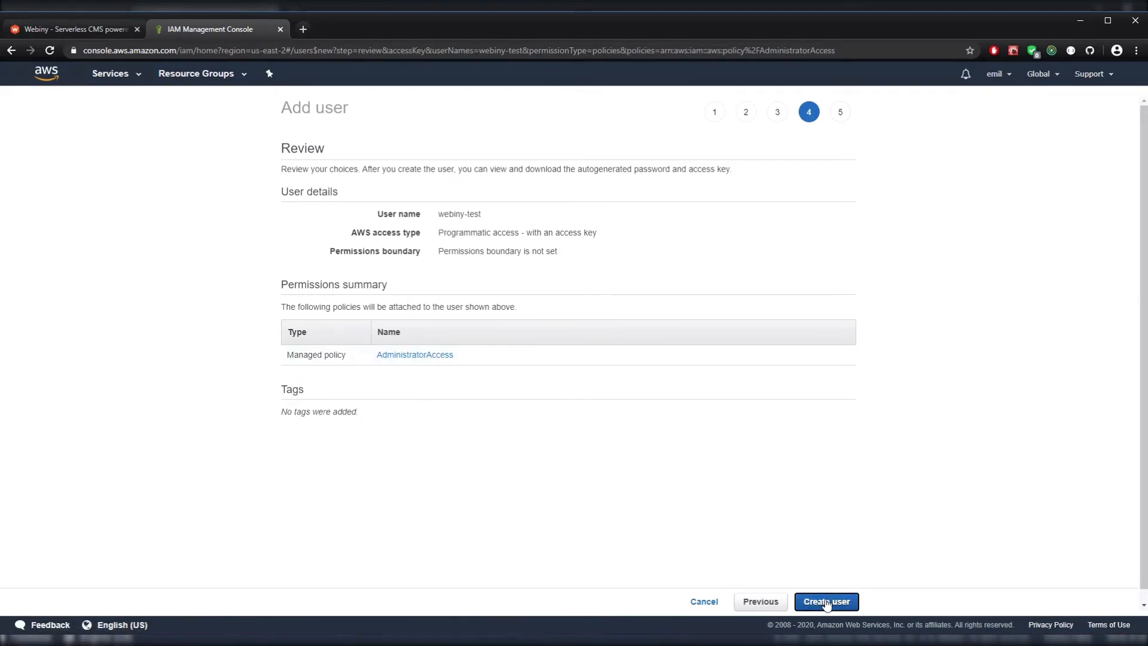
left_click(826, 601)
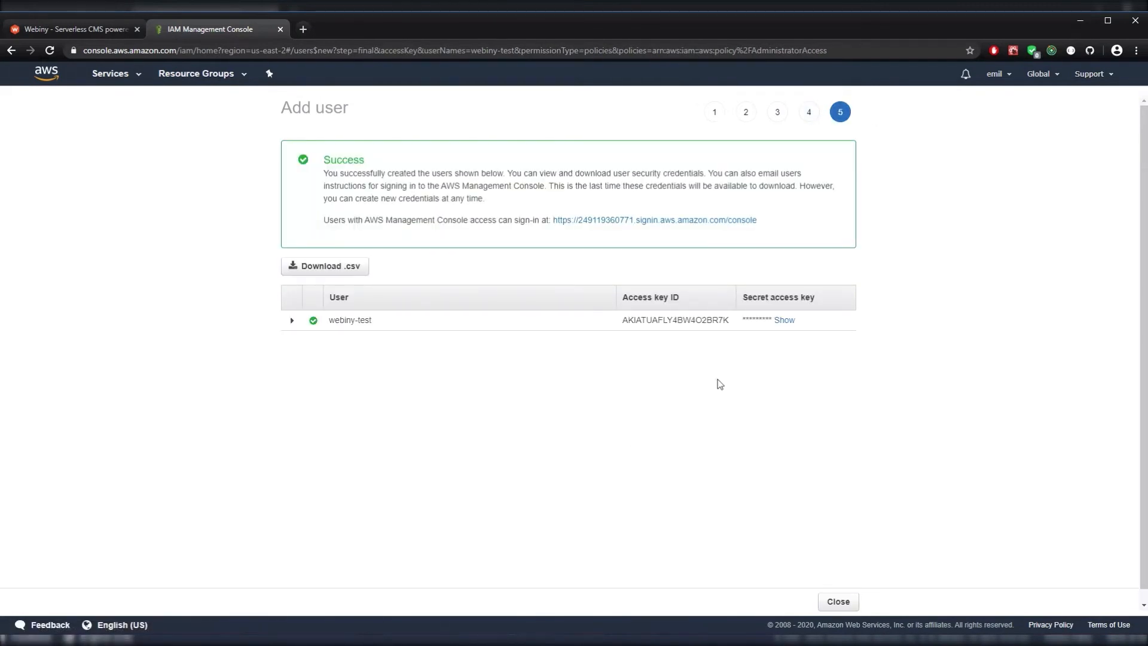
mouse_move(722, 380)
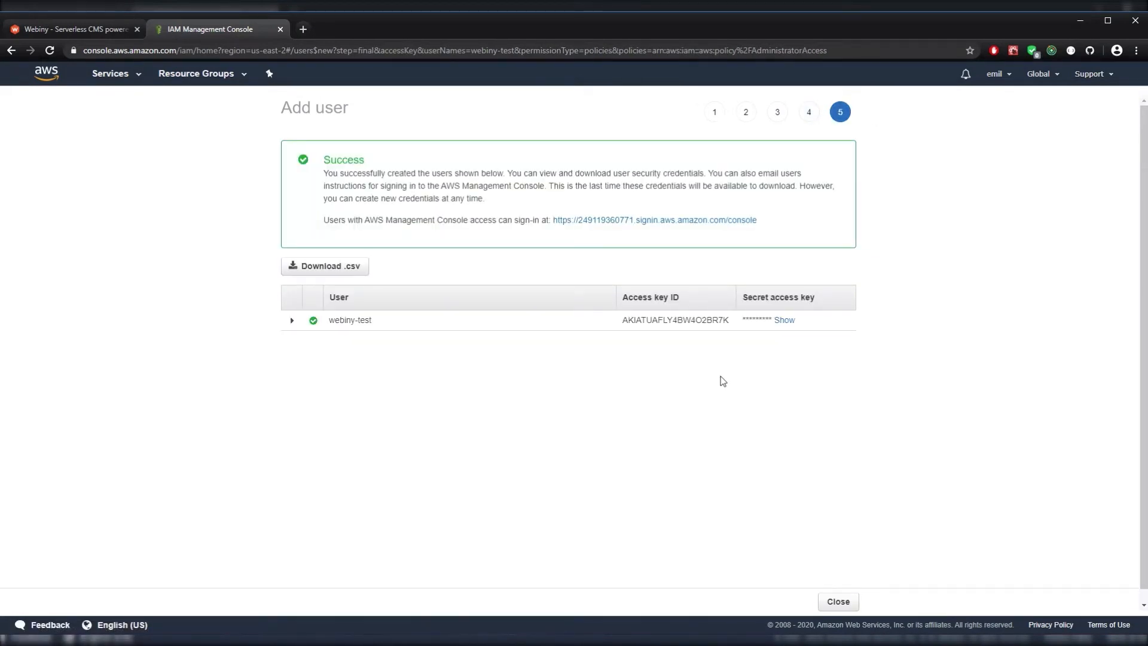
mouse_move(714, 360)
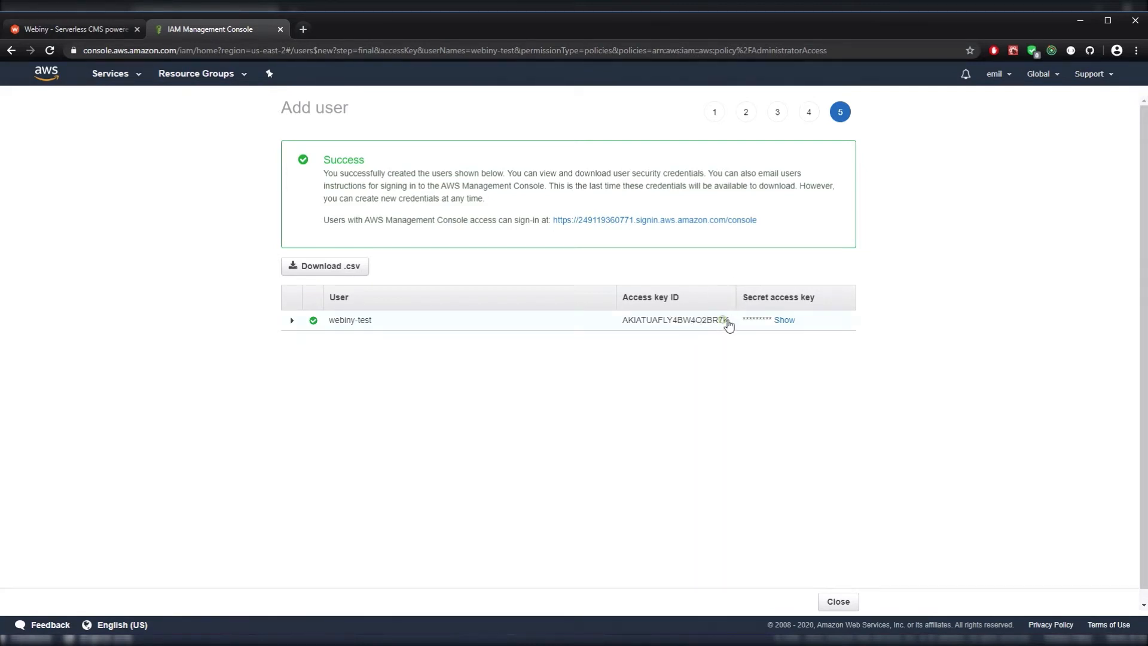
Copy the new Access key ID and switch to the terminal
double_click(674, 320)
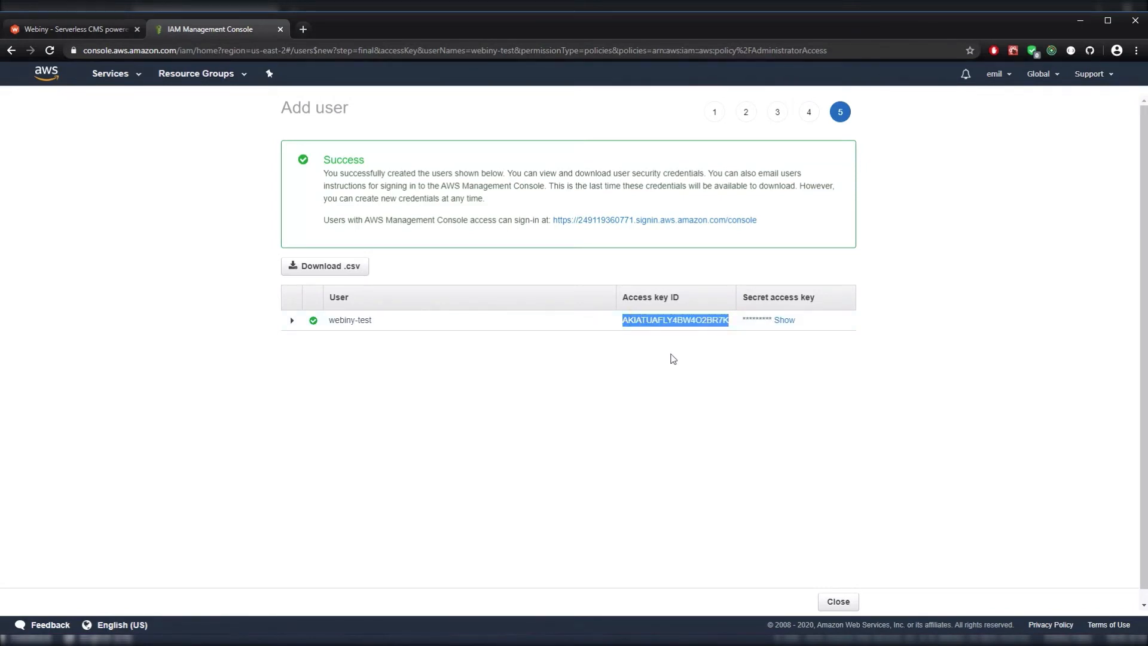
left_click(670, 359)
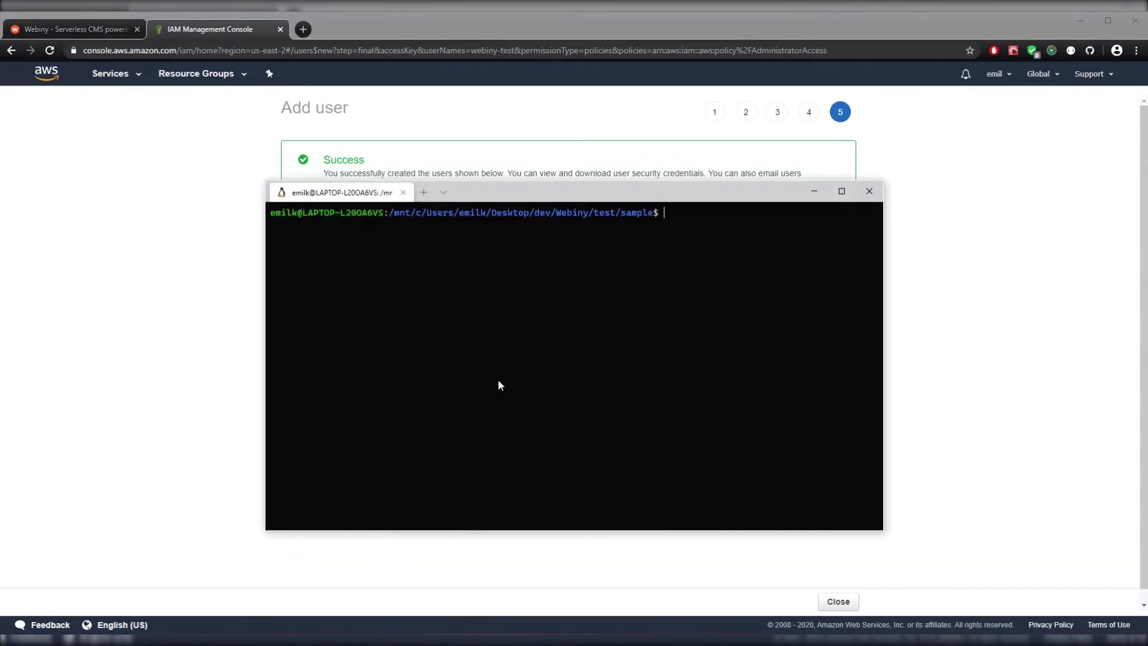
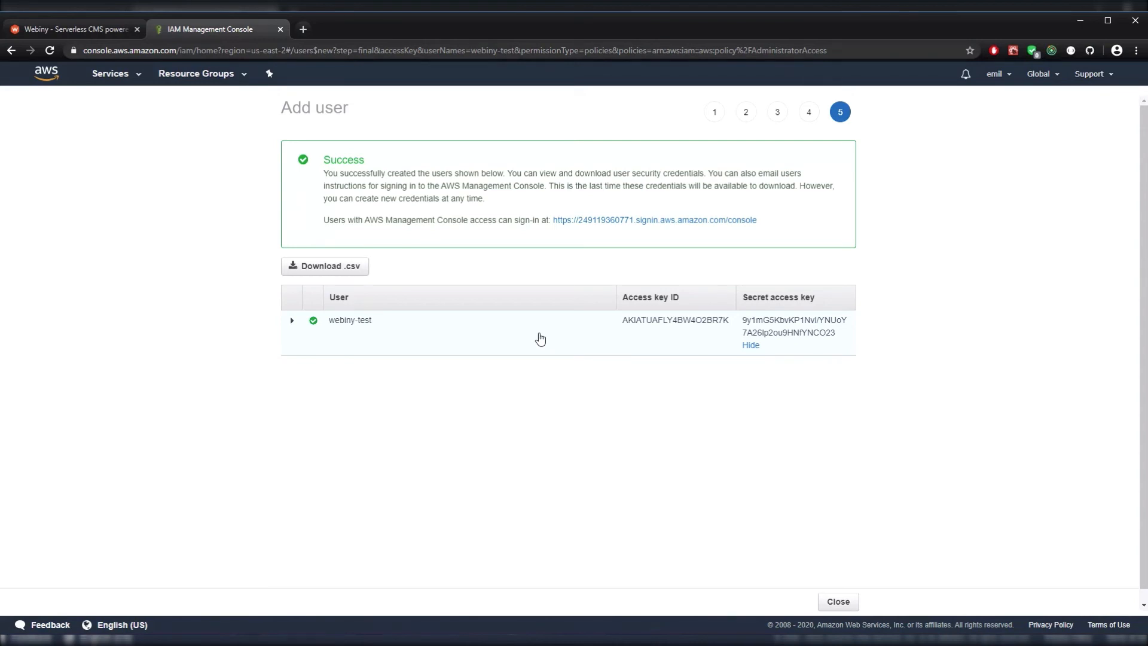
mouse_move(537, 340)
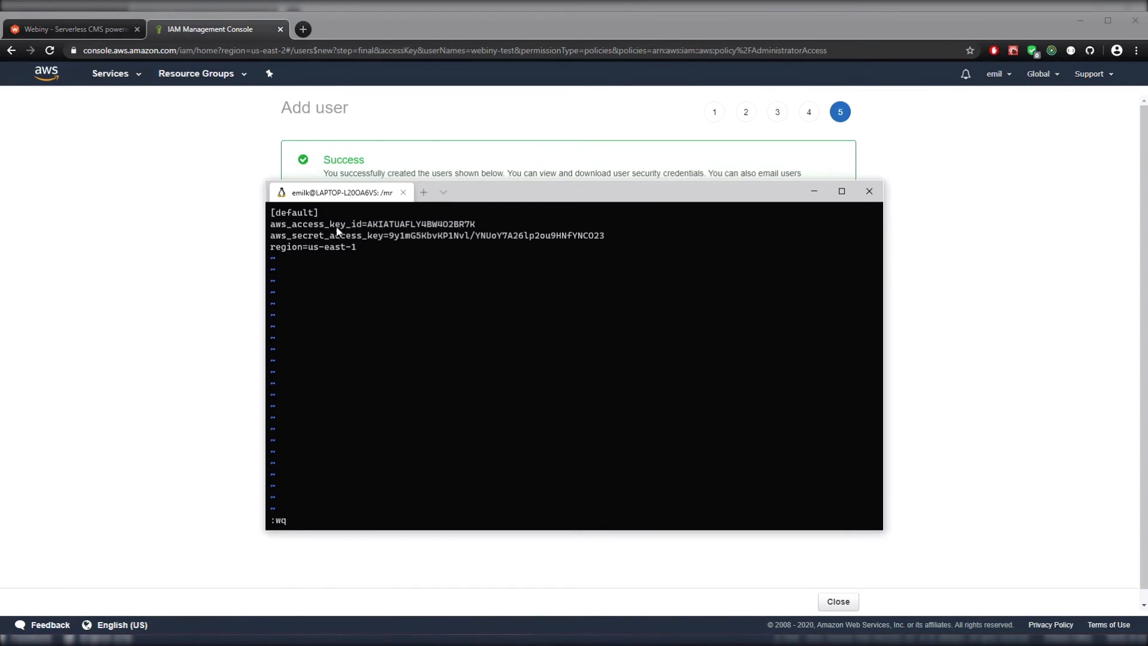
double_click(316, 224)
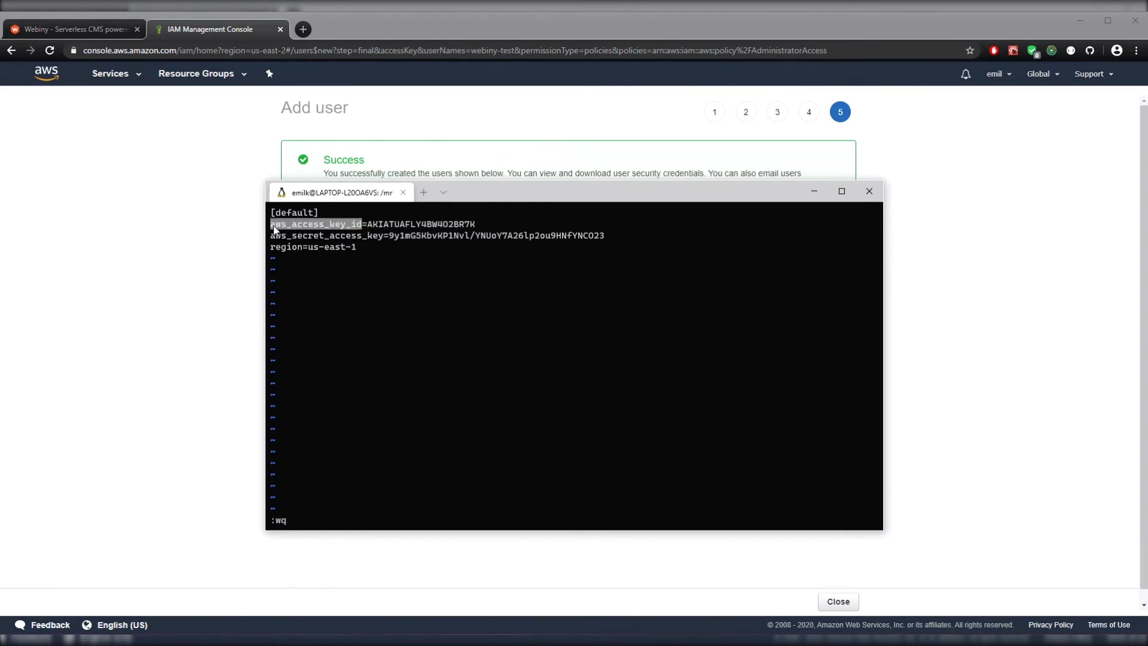